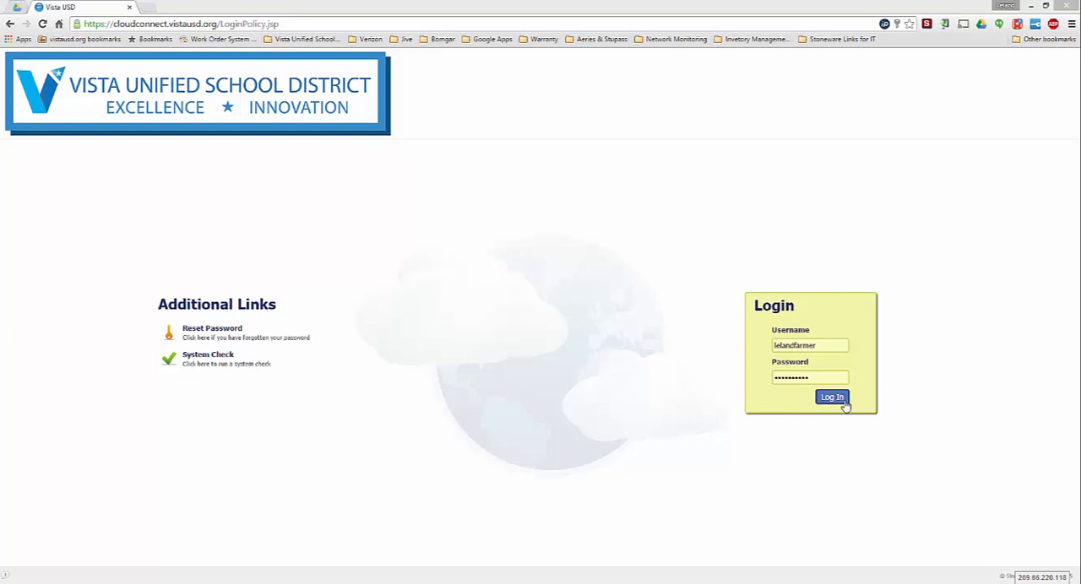
# Step: Log in to the portal and go to the Account section from the bottom navigation bar
pyautogui.click(831, 397)
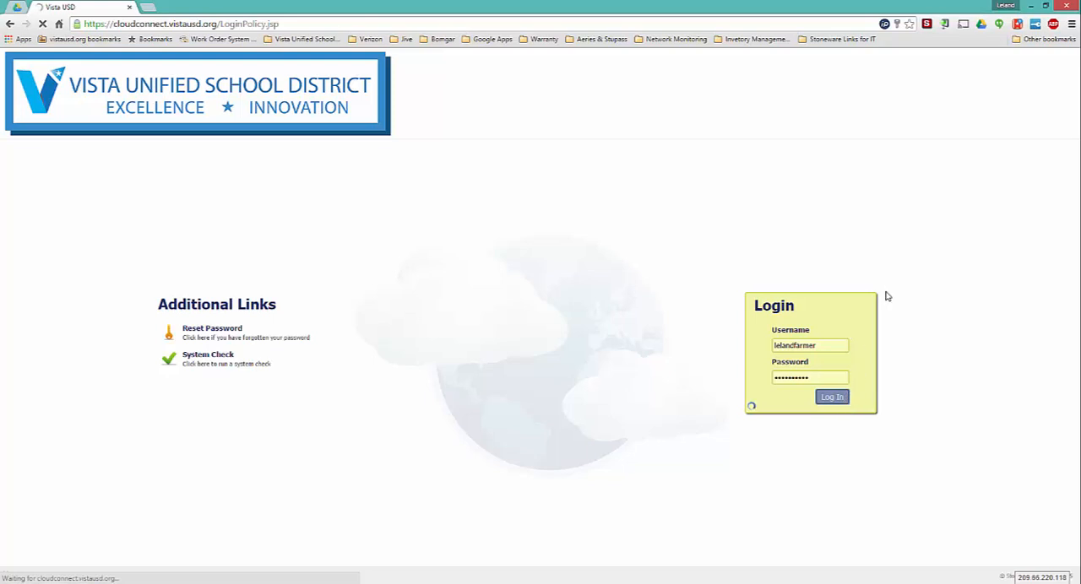
pyautogui.click(832, 397)
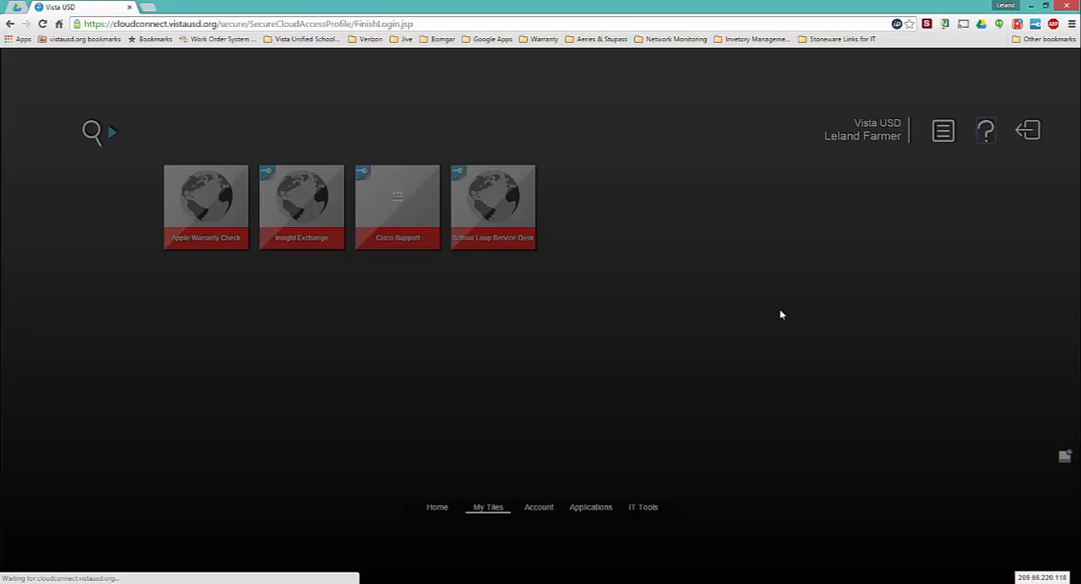
pyautogui.click(987, 131)
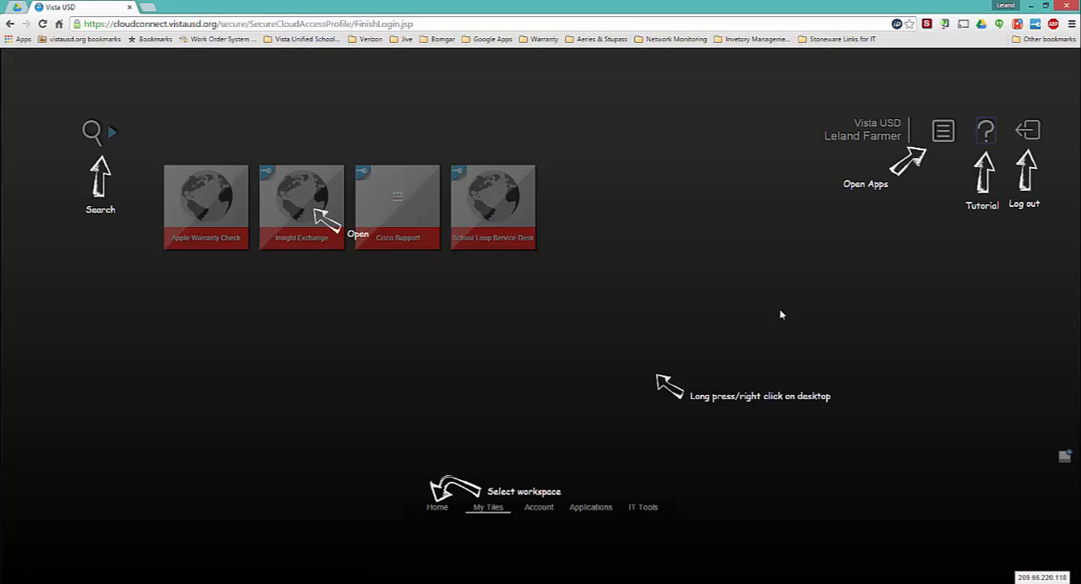
pyautogui.moveTo(542, 517)
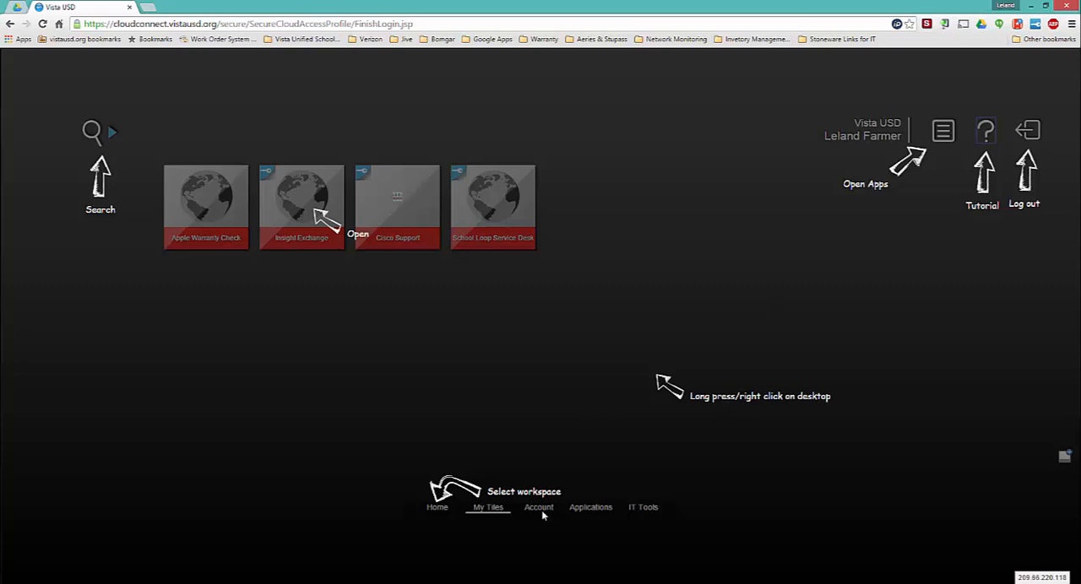
pyautogui.click(539, 506)
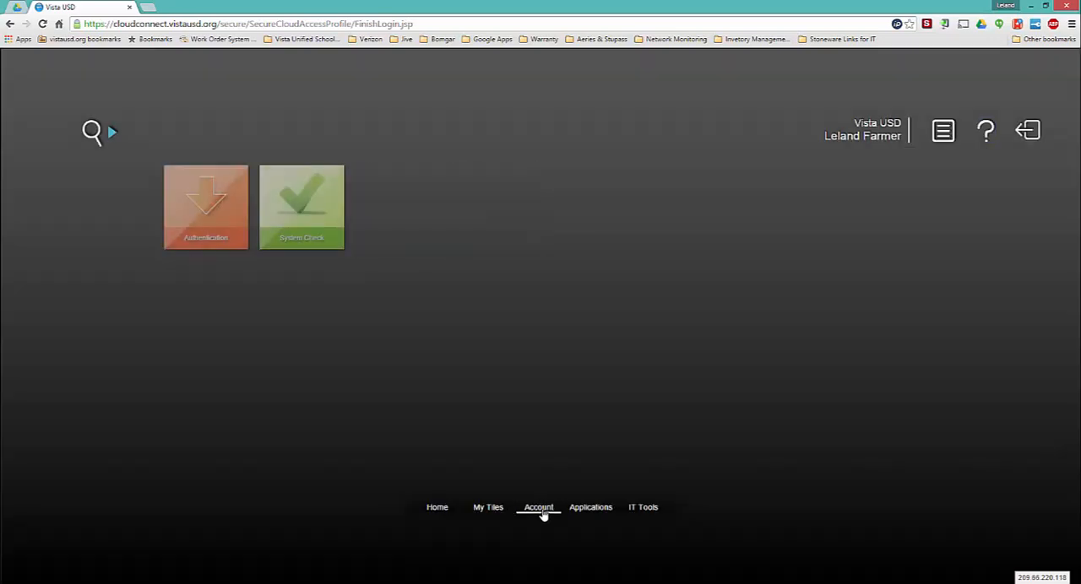
pyautogui.moveTo(243, 292)
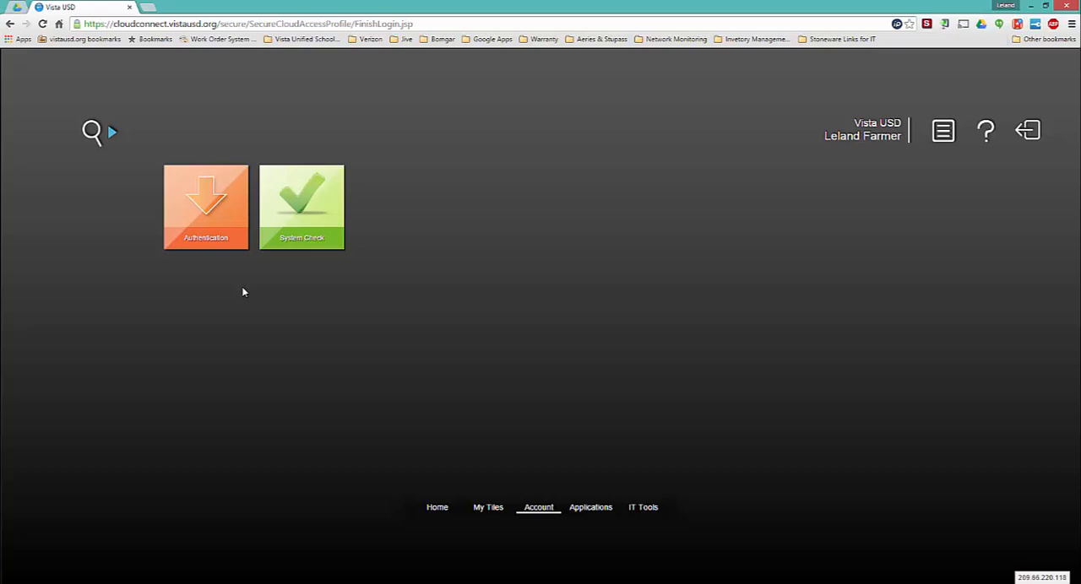
pyautogui.moveTo(220, 254)
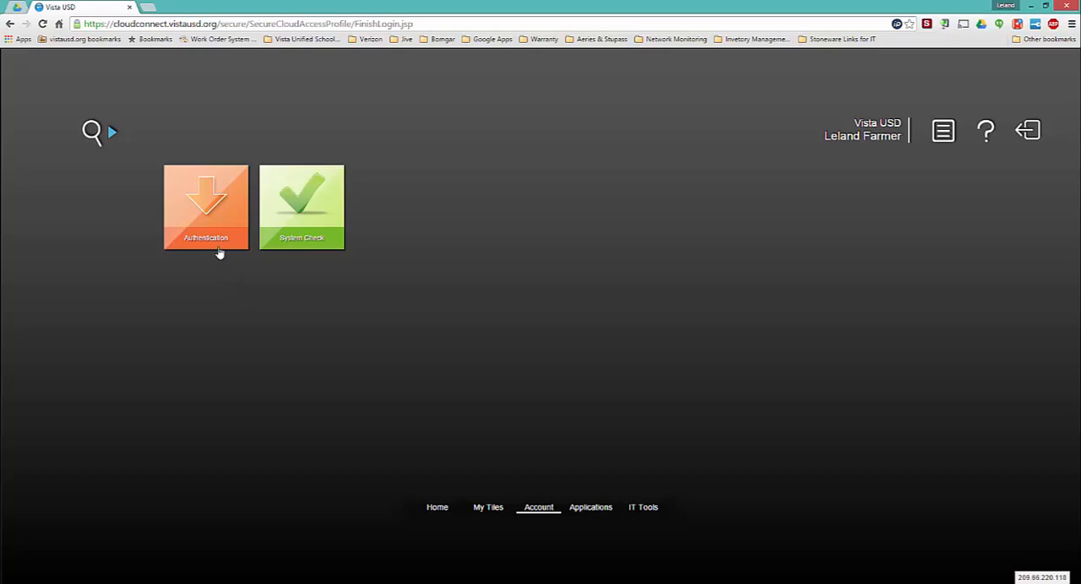
# Step: Enter the Authentication area with Change Password, Password Manager and Forgotten Password Questions tiles
pyautogui.click(537, 507)
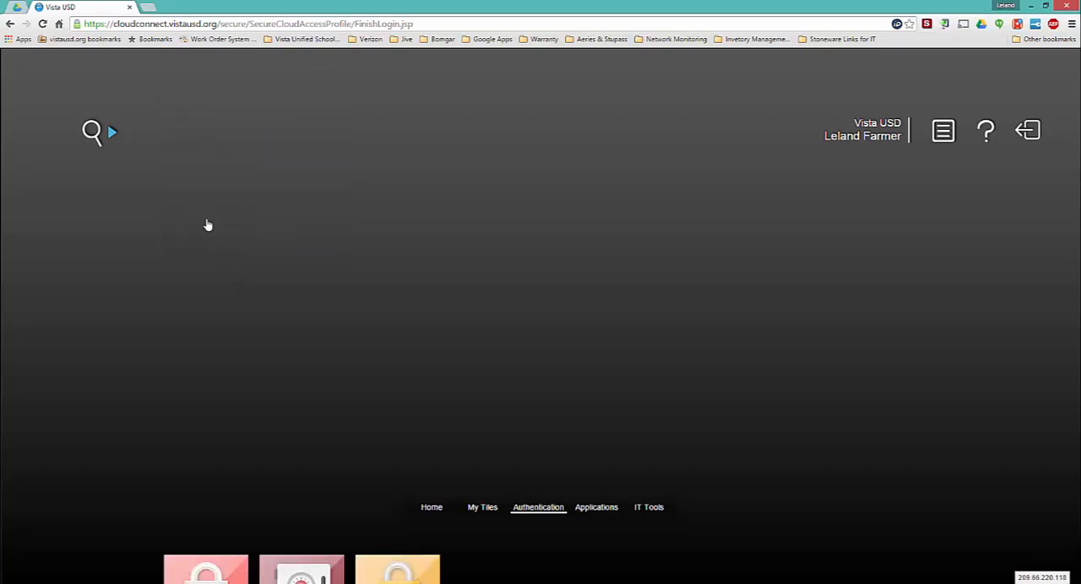
pyautogui.click(537, 507)
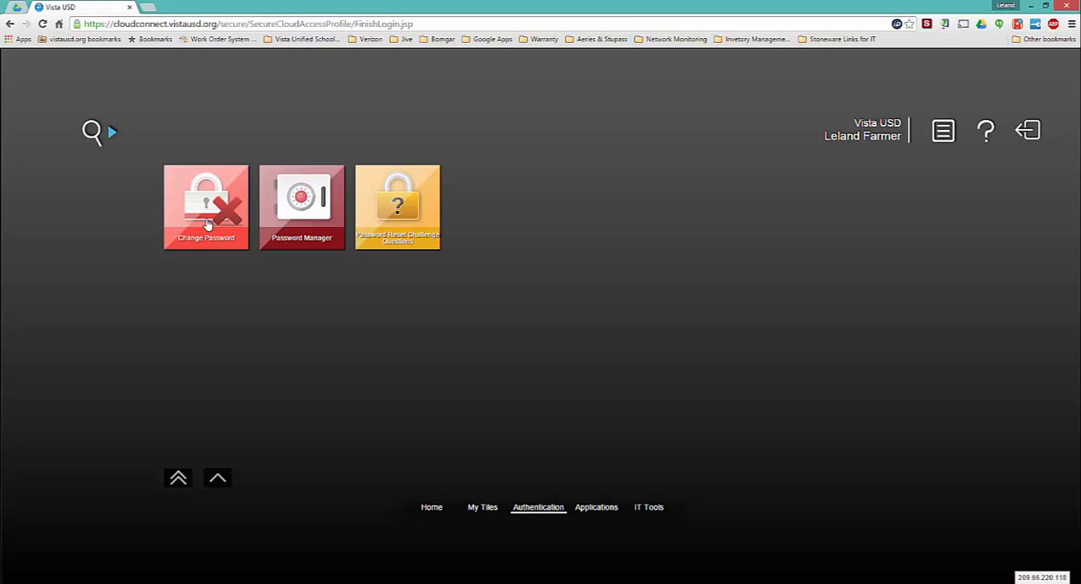
pyautogui.moveTo(414, 210)
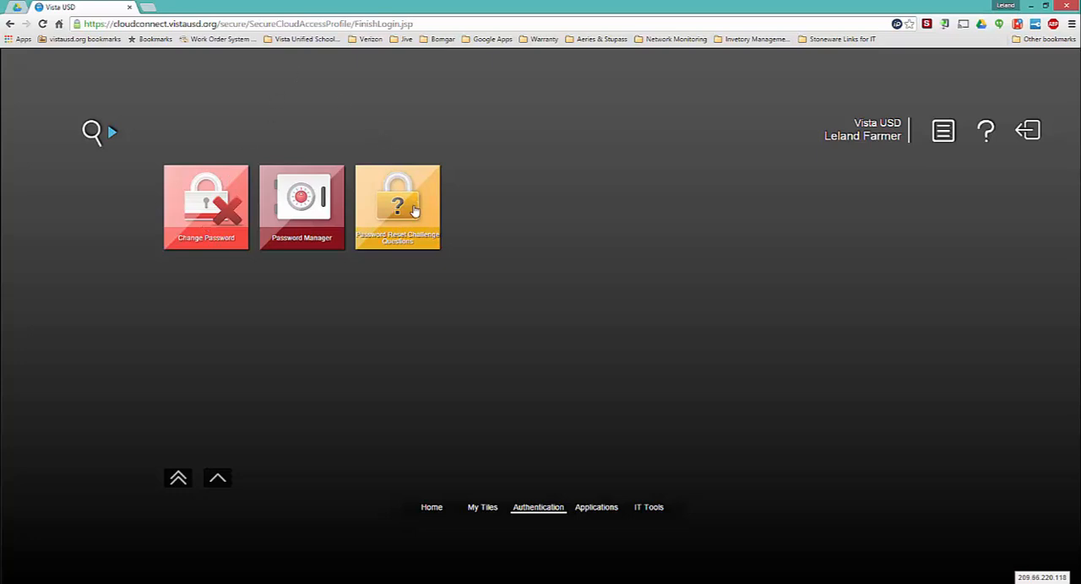
# Step: In Password Reset Challenge Questions, choose the favorite movie question and answer 'movie'
pyautogui.click(397, 206)
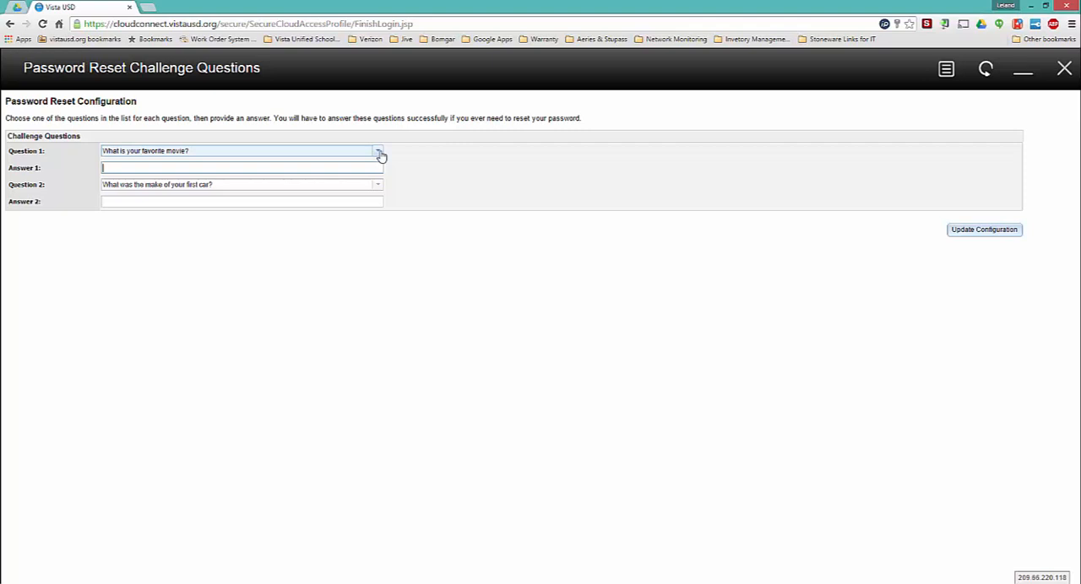
pyautogui.click(379, 150)
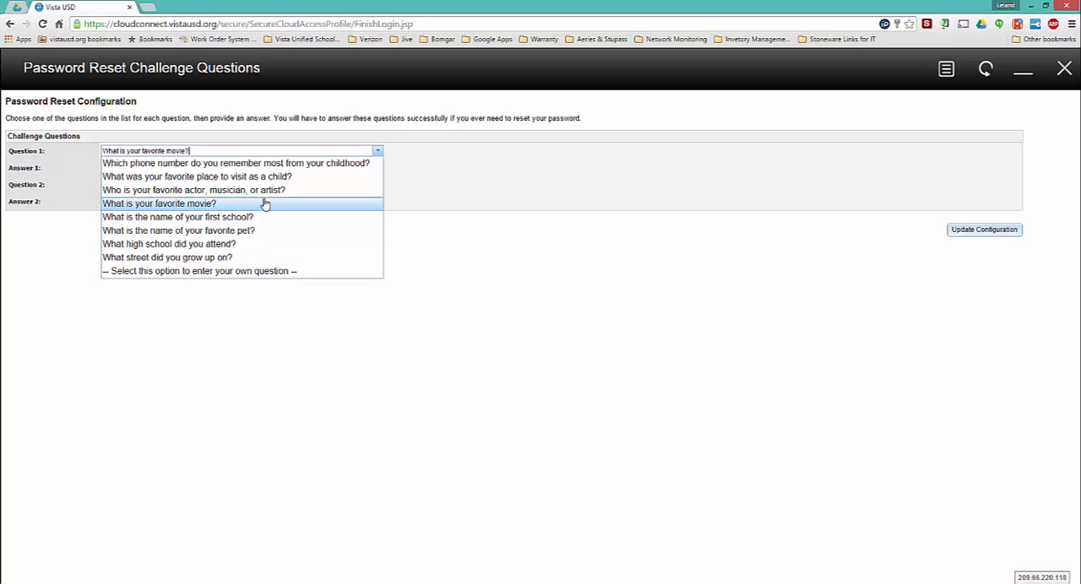
pyautogui.click(159, 202)
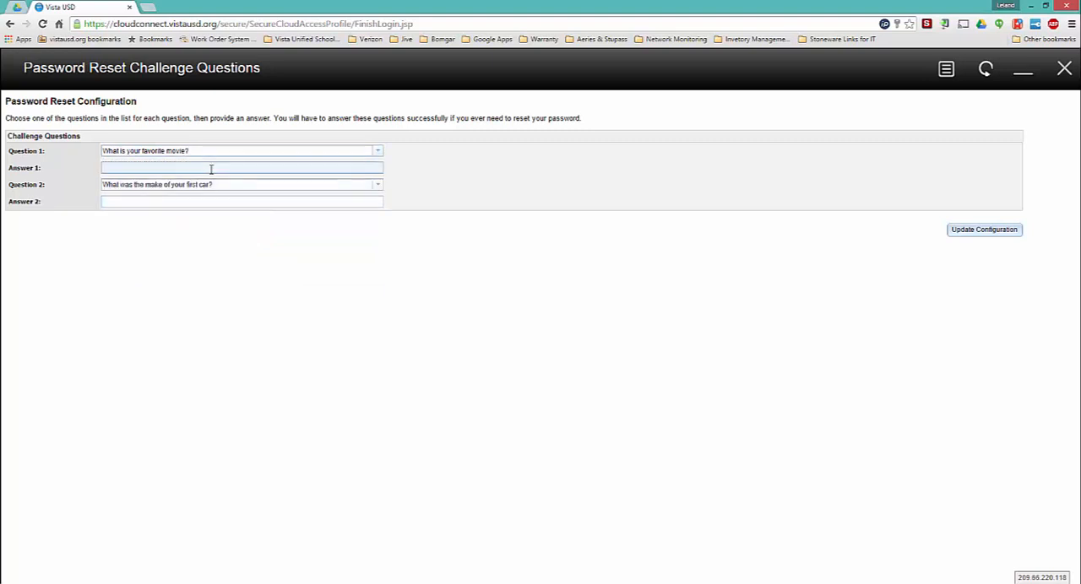
pyautogui.write('movi')
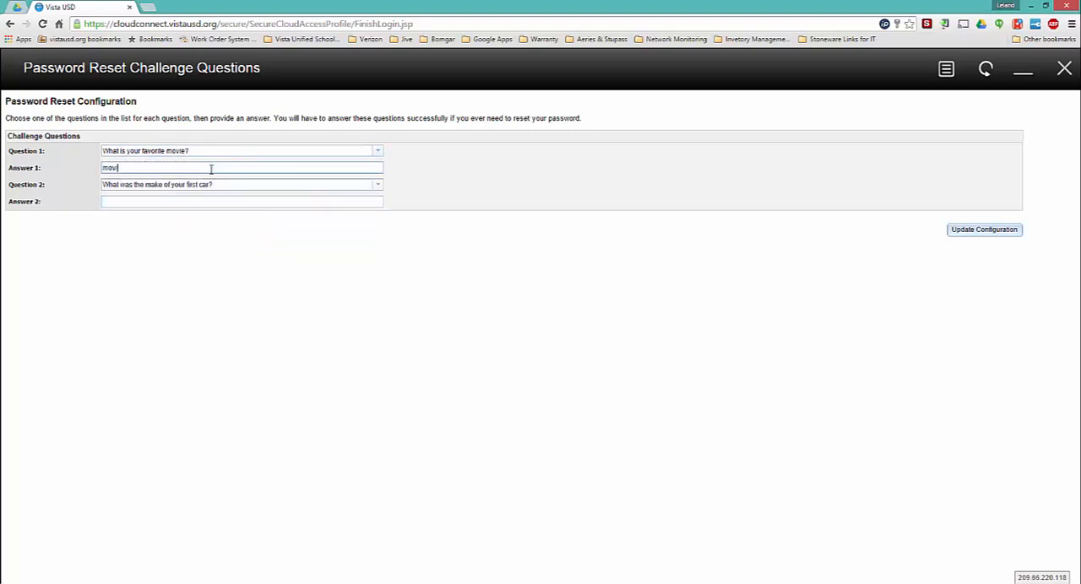
pyautogui.write('e')
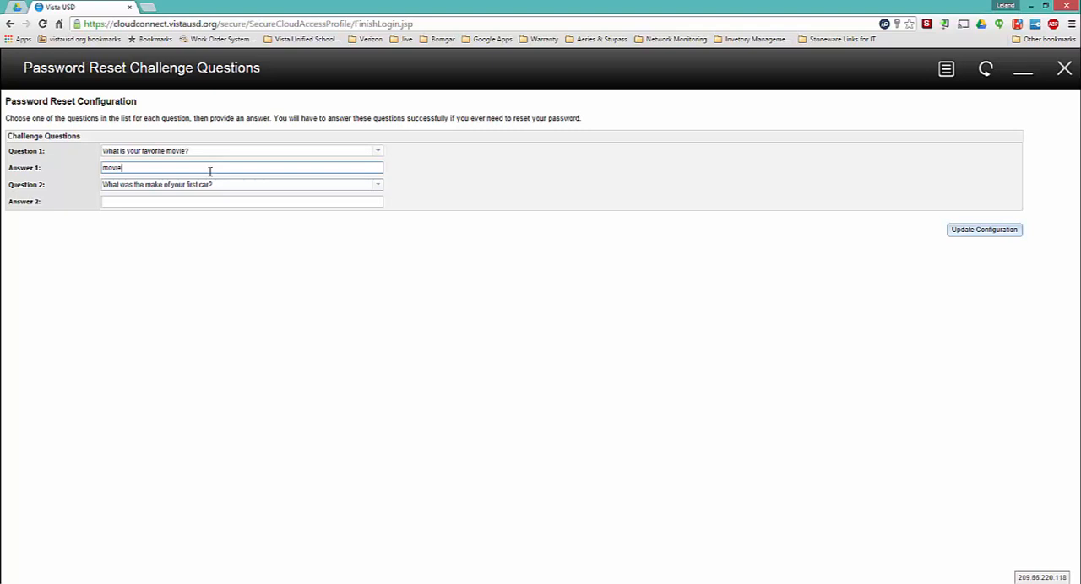
# Step: Answer the first car make question with 'car'
pyautogui.click(241, 201)
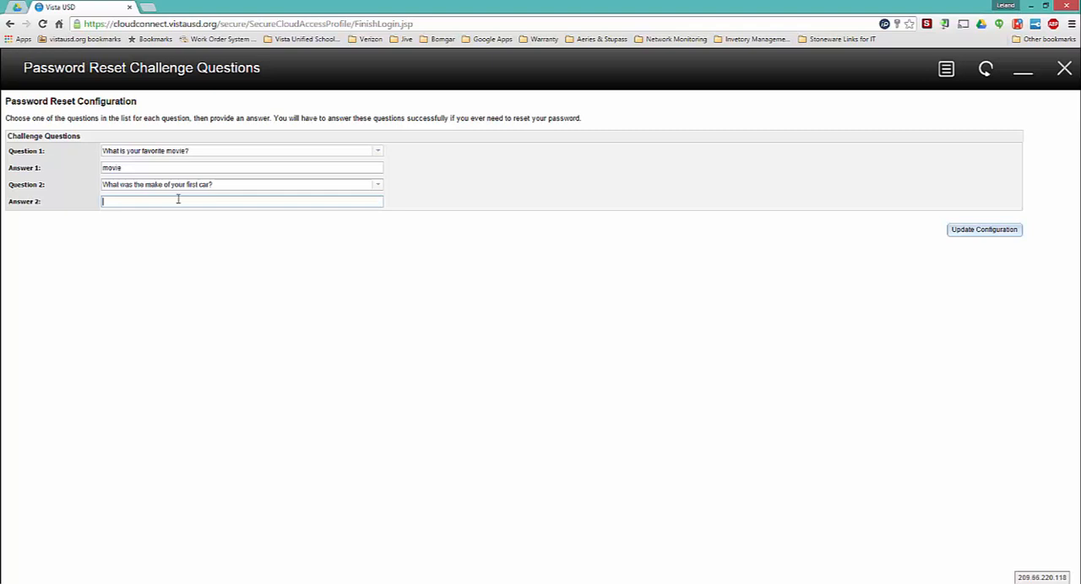
pyautogui.write('car')
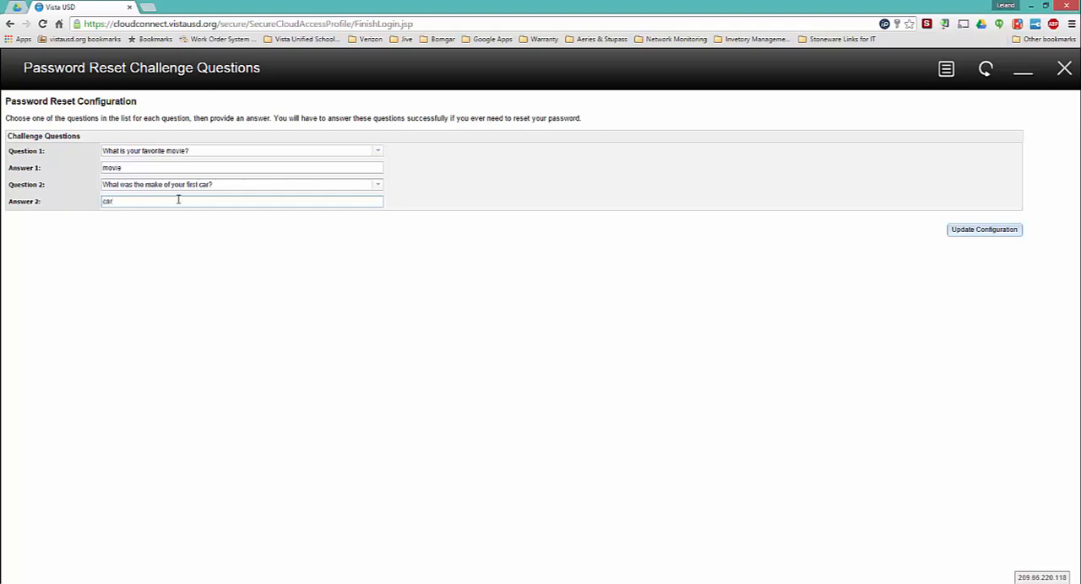
pyautogui.moveTo(794, 233)
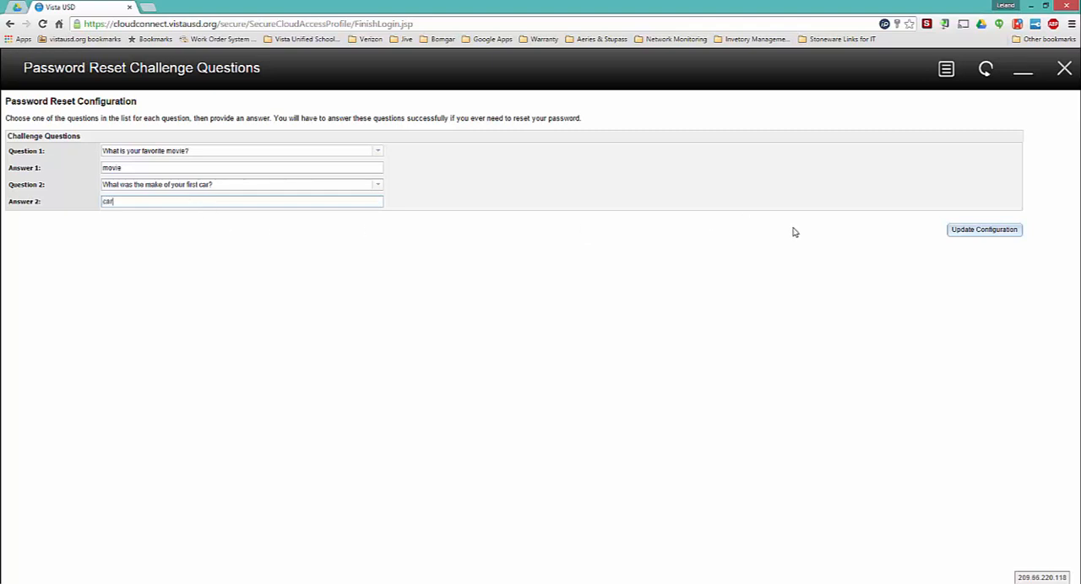
pyautogui.moveTo(870, 233)
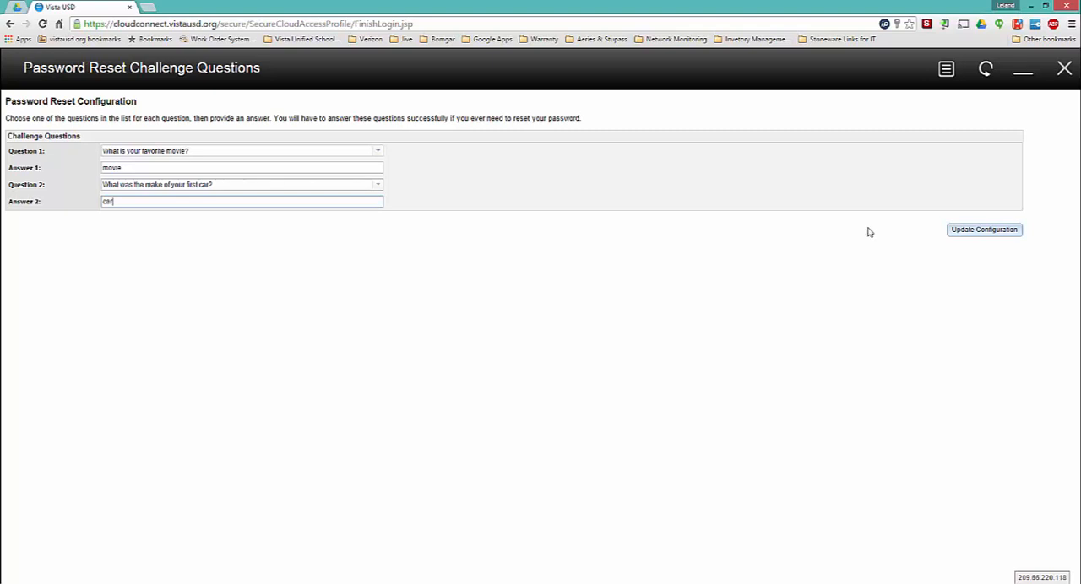
# Step: Update the configuration, confirming identity with the password, so Update Results appears
pyautogui.click(983, 230)
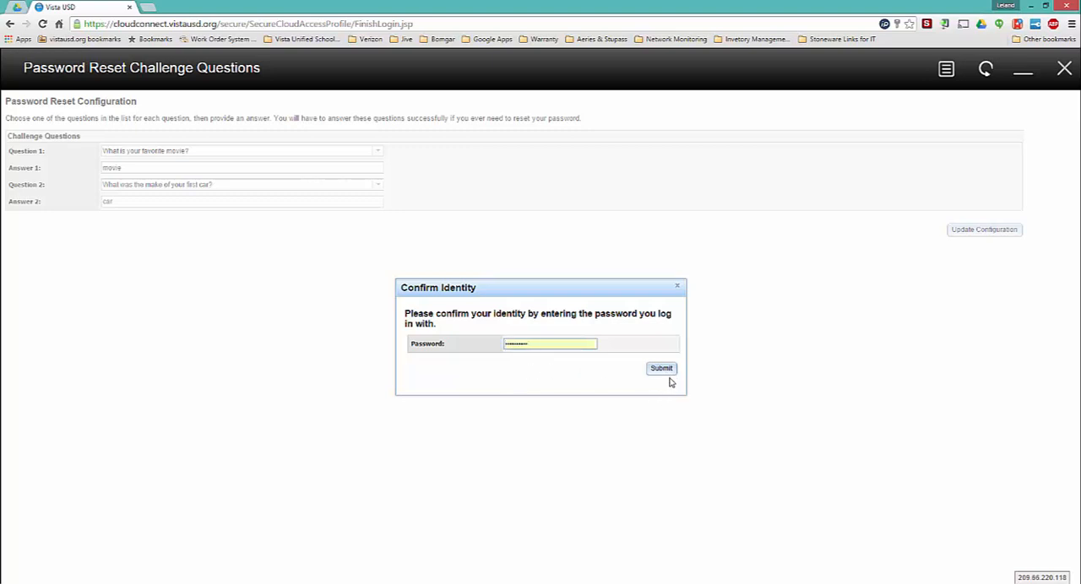
pyautogui.click(662, 368)
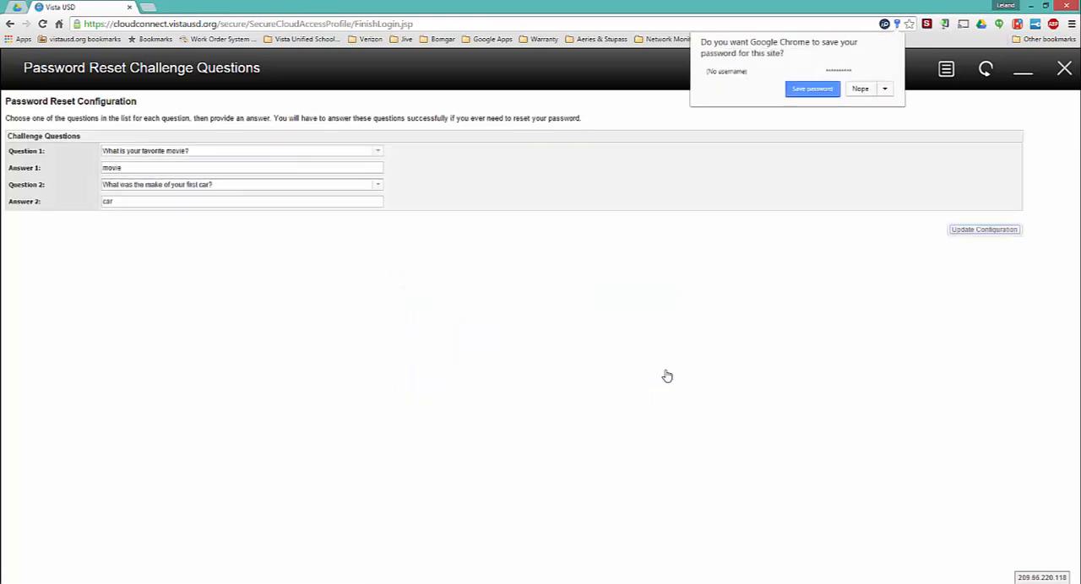
pyautogui.click(983, 230)
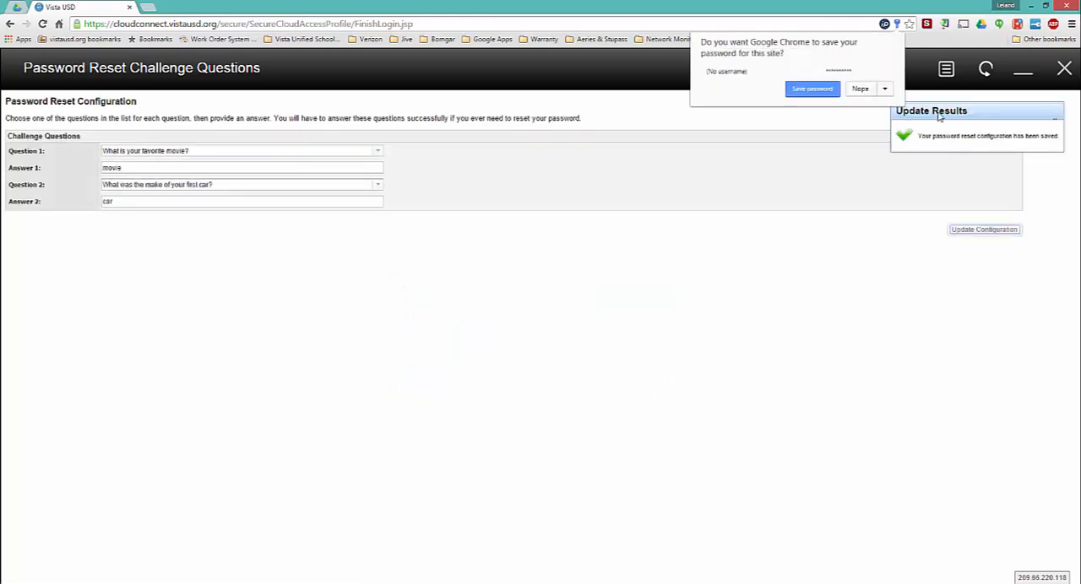